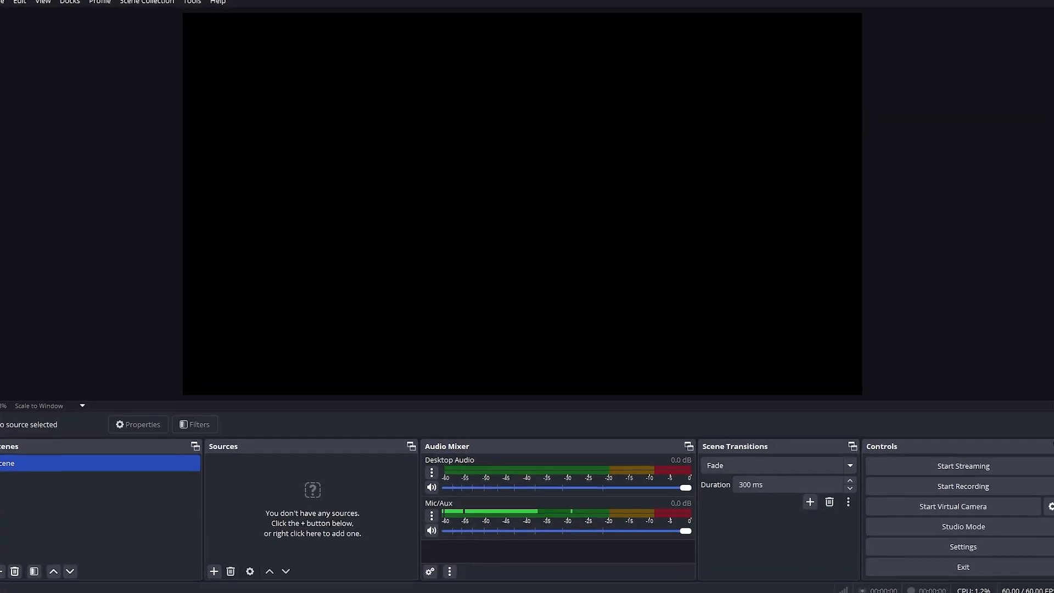
# - Bring up the Settings window from the Controls dock, landing on the Video section
pyautogui.click(963, 547)
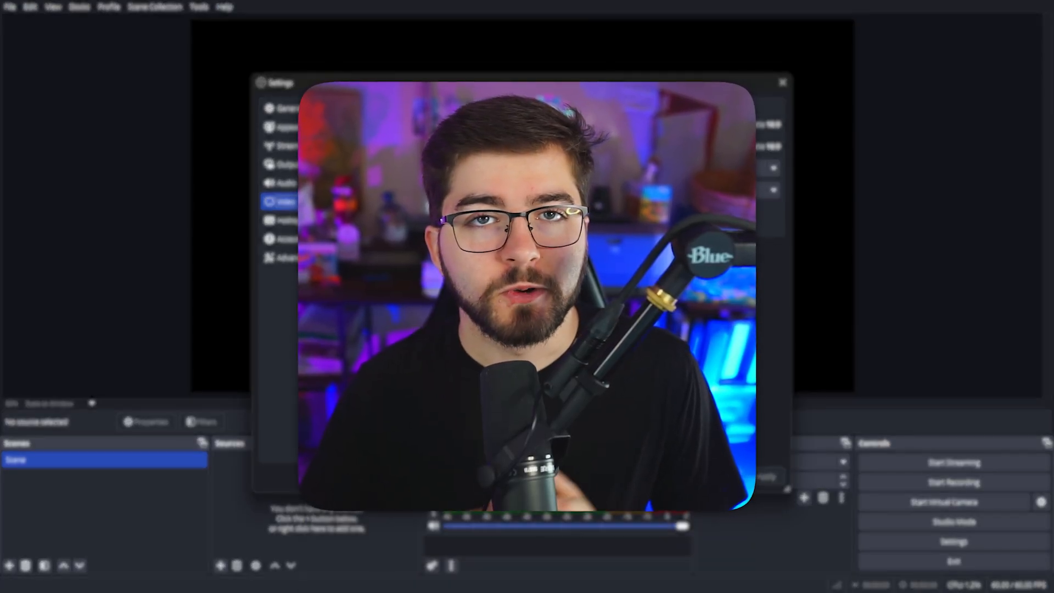
# - Keep output resolution at 1920x1080 and raise the common frame rate to 60 FPS
pyautogui.click(781, 218)
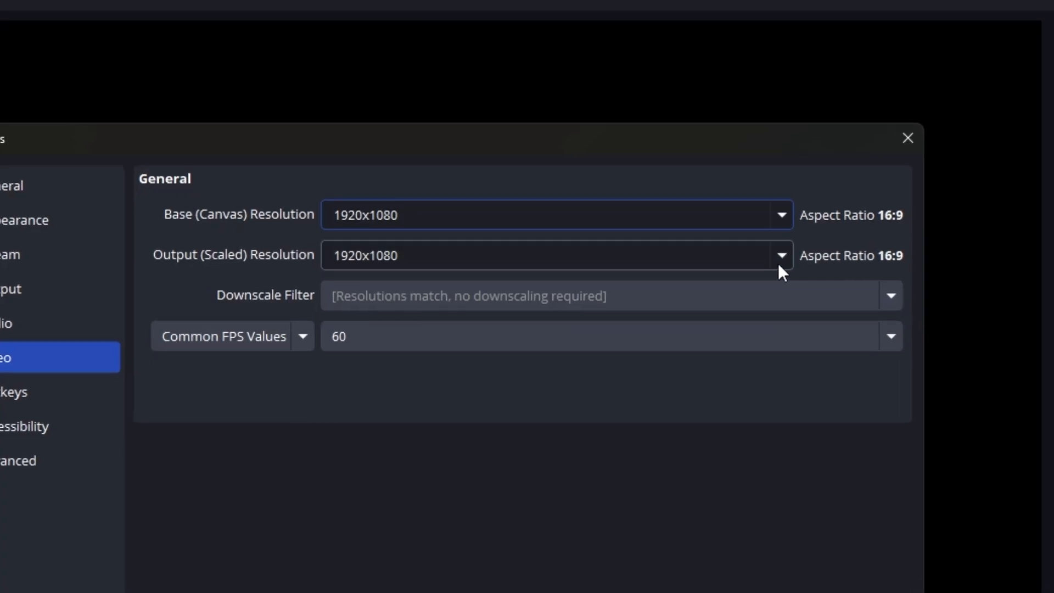
pyautogui.click(782, 255)
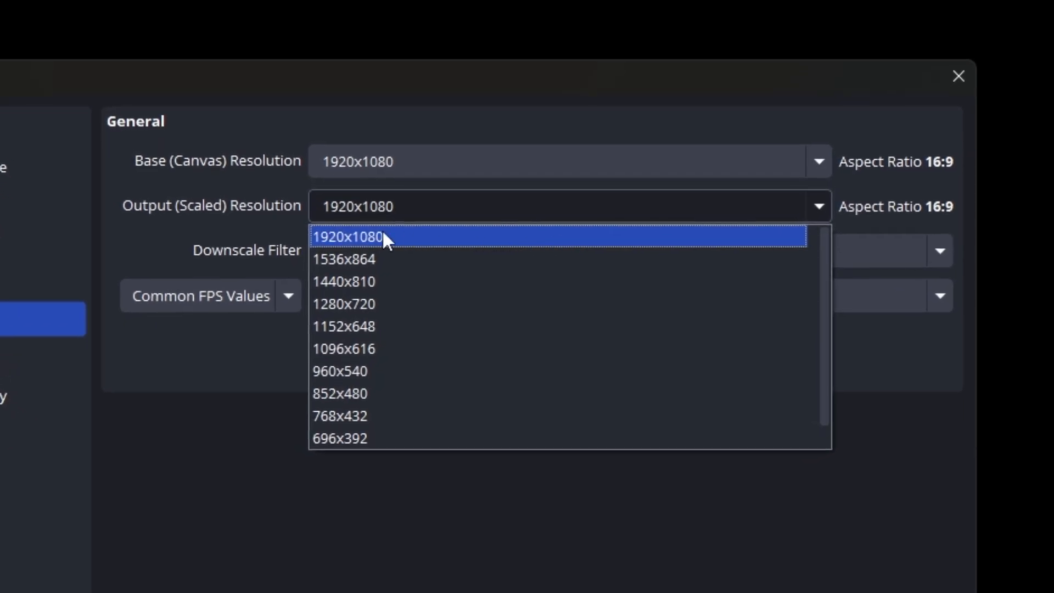
pyautogui.click(348, 237)
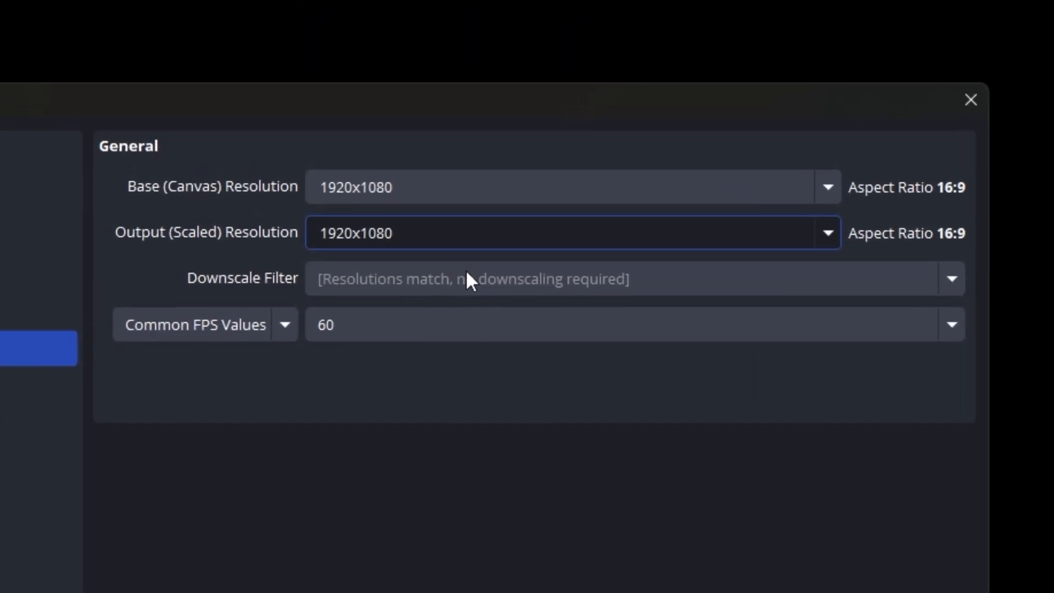
pyautogui.click(953, 279)
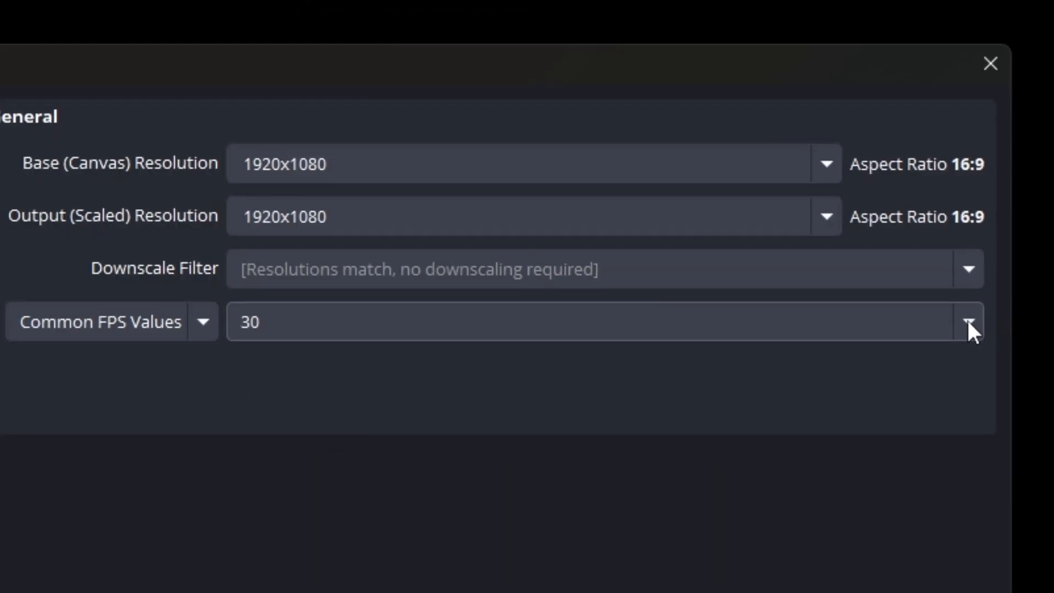
pyautogui.click(971, 325)
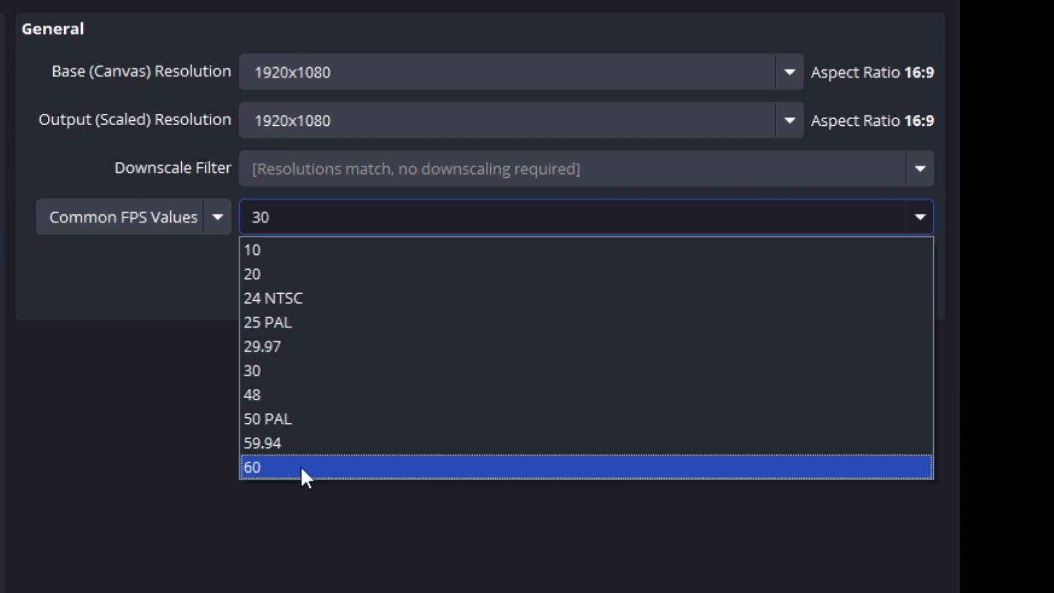
pyautogui.click(261, 467)
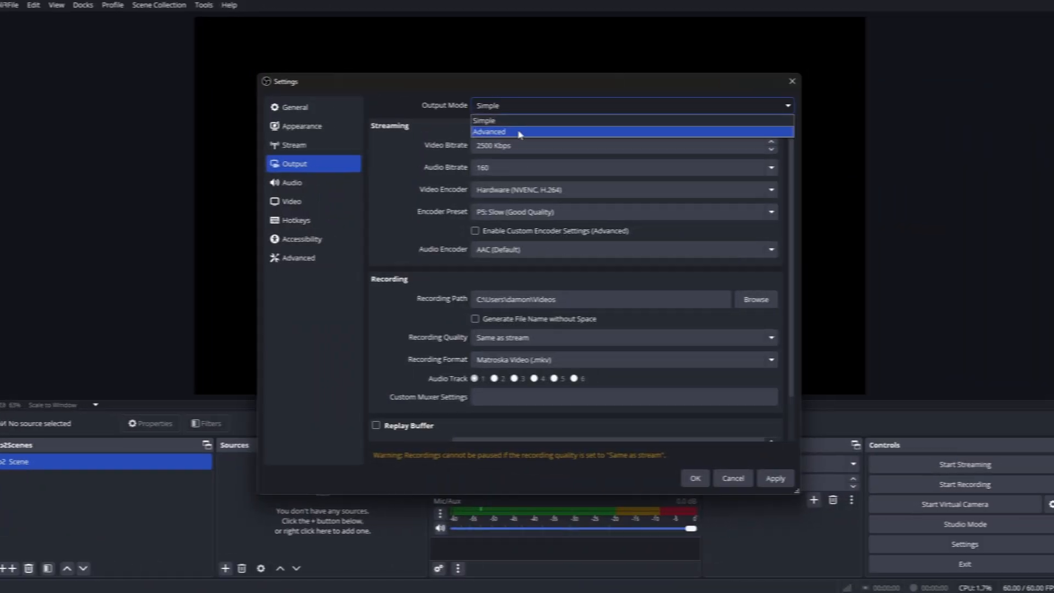
# - Switch the Output Mode to Advanced and show the Recording settings
pyautogui.click(490, 131)
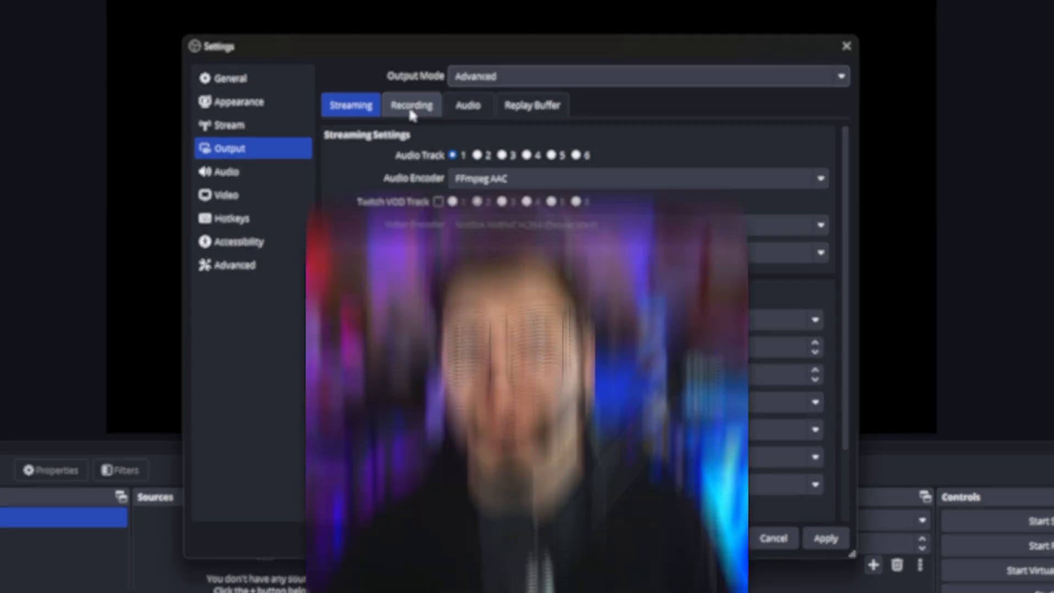
pyautogui.click(412, 105)
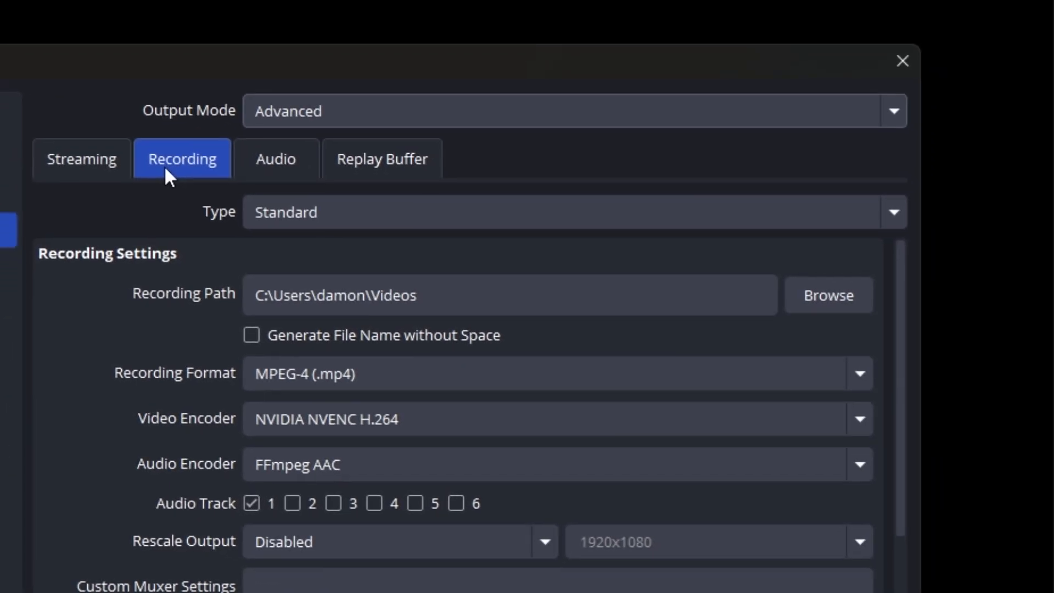
# - Set the recording format to Matroska Video (.mkv) and review encoder and rate control lists
pyautogui.click(861, 373)
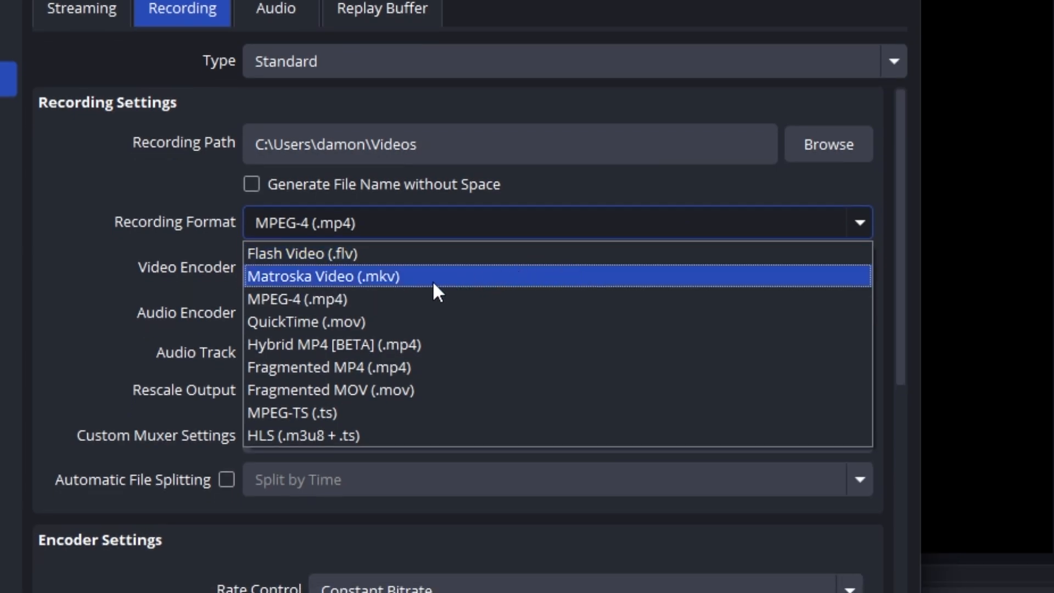
pyautogui.click(343, 277)
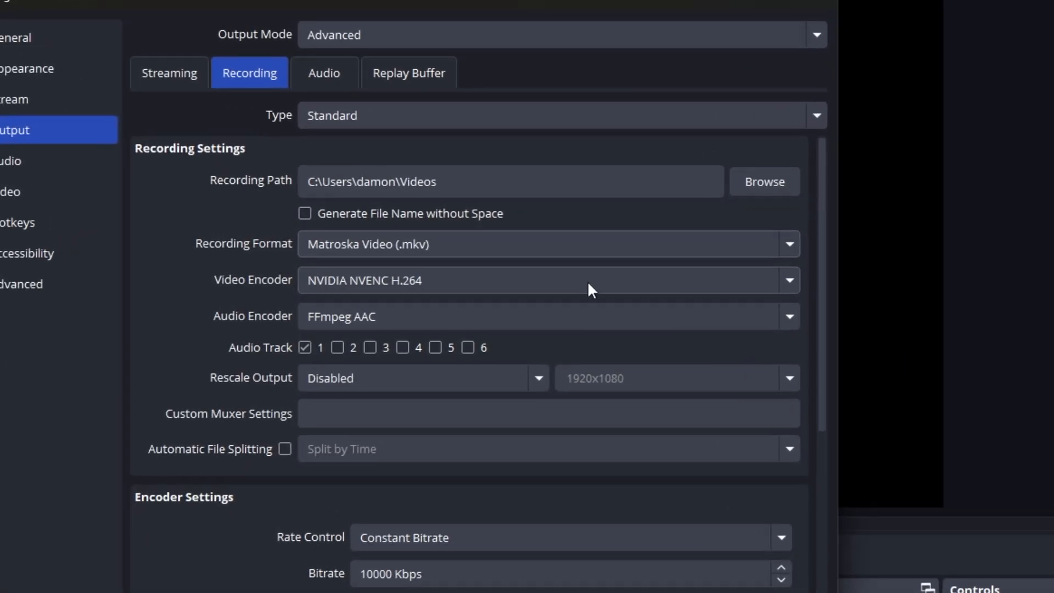
pyautogui.click(567, 281)
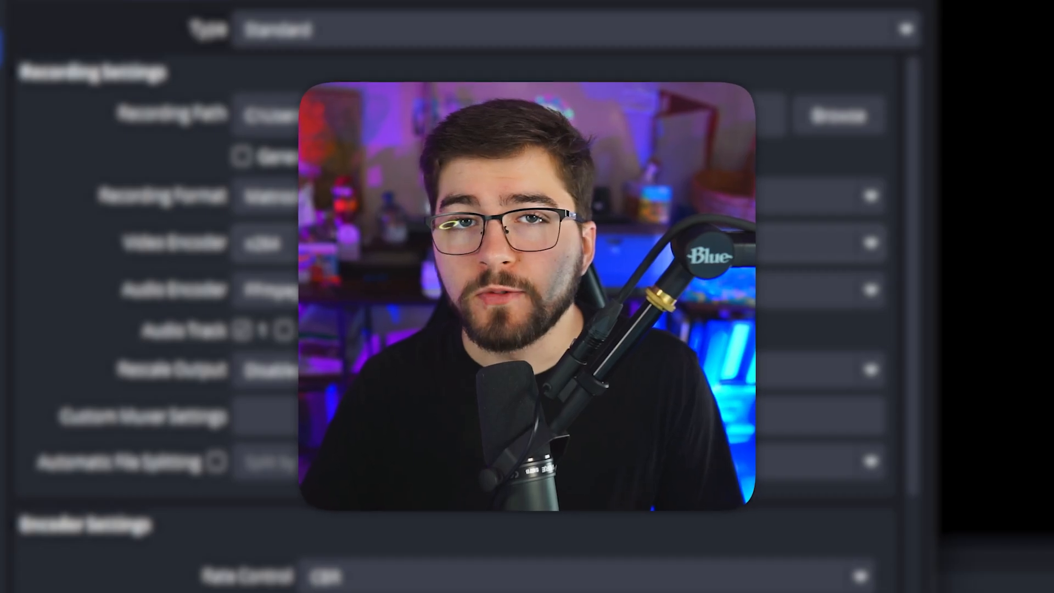
pyautogui.click(587, 250)
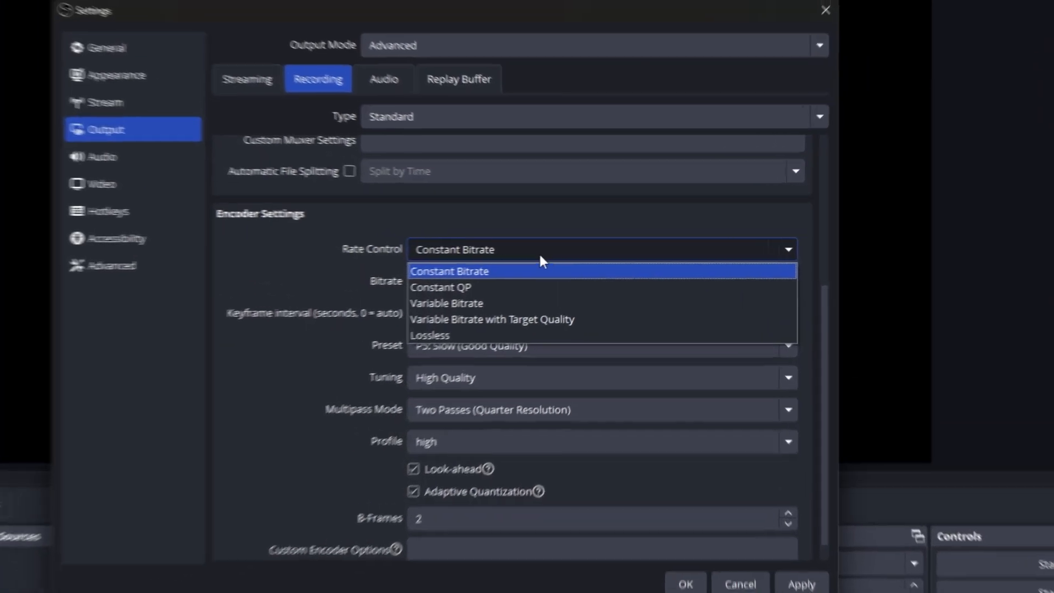
# - Use Constant QP rate control with a QP value of 15 for recording
pyautogui.click(441, 288)
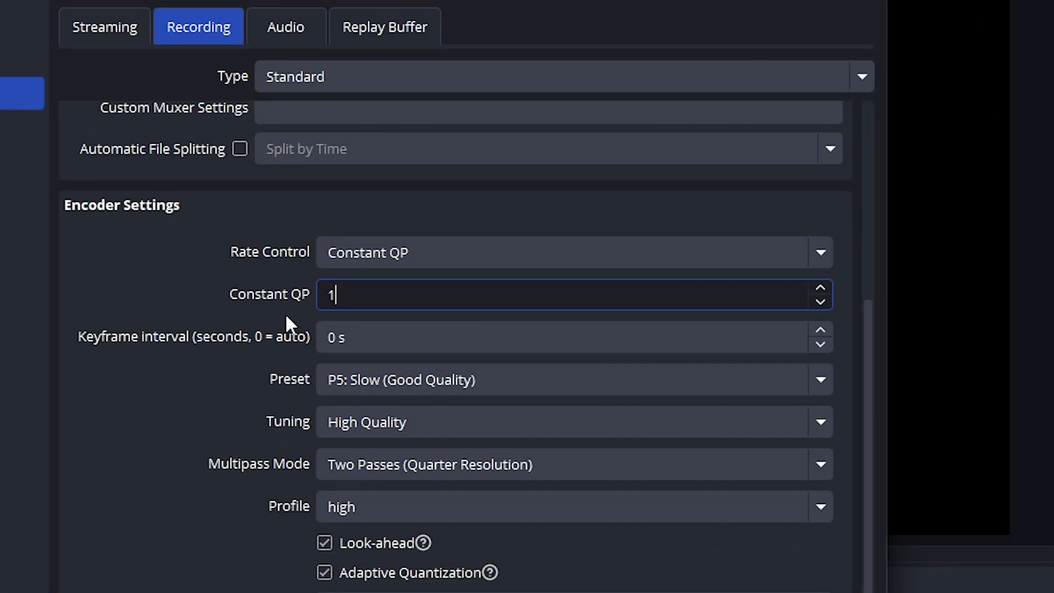
pyautogui.write('5')
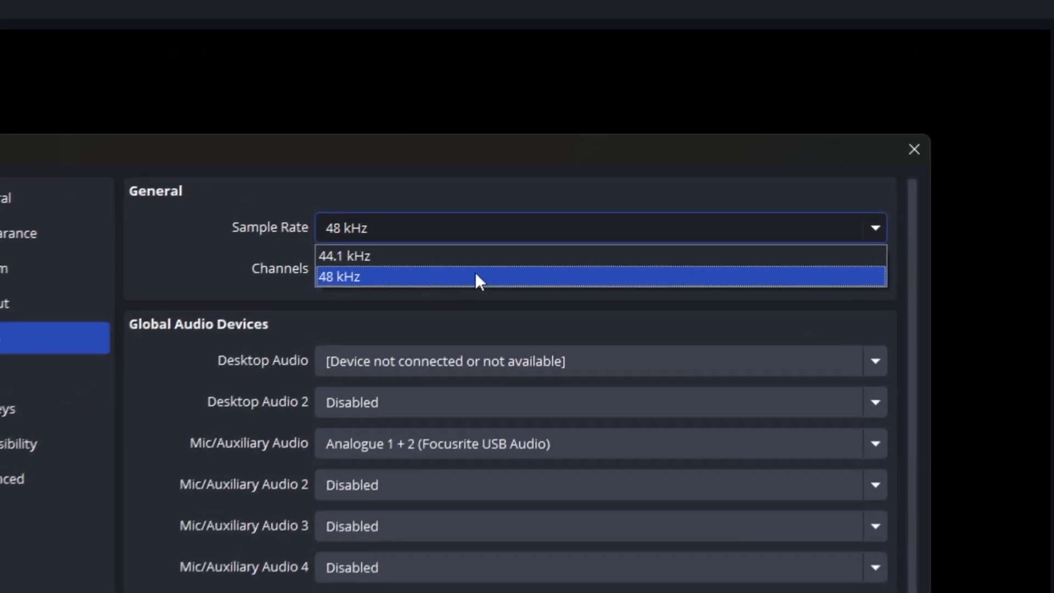
# - Sample audio at 48 kHz and take desktop audio from Headphones (3- Arctis 7 Game)
pyautogui.click(476, 277)
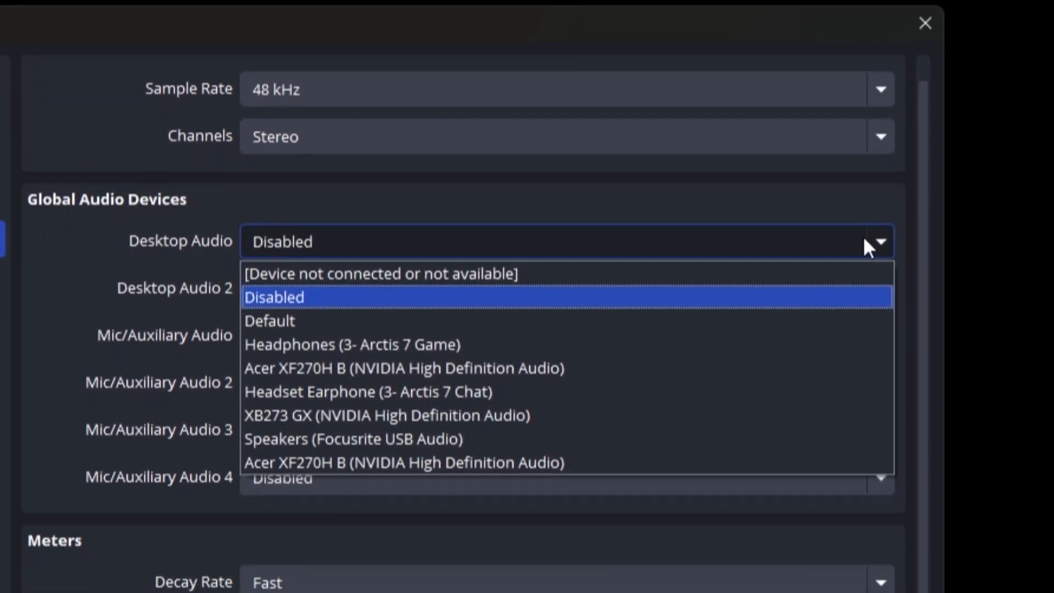
pyautogui.moveTo(525, 342)
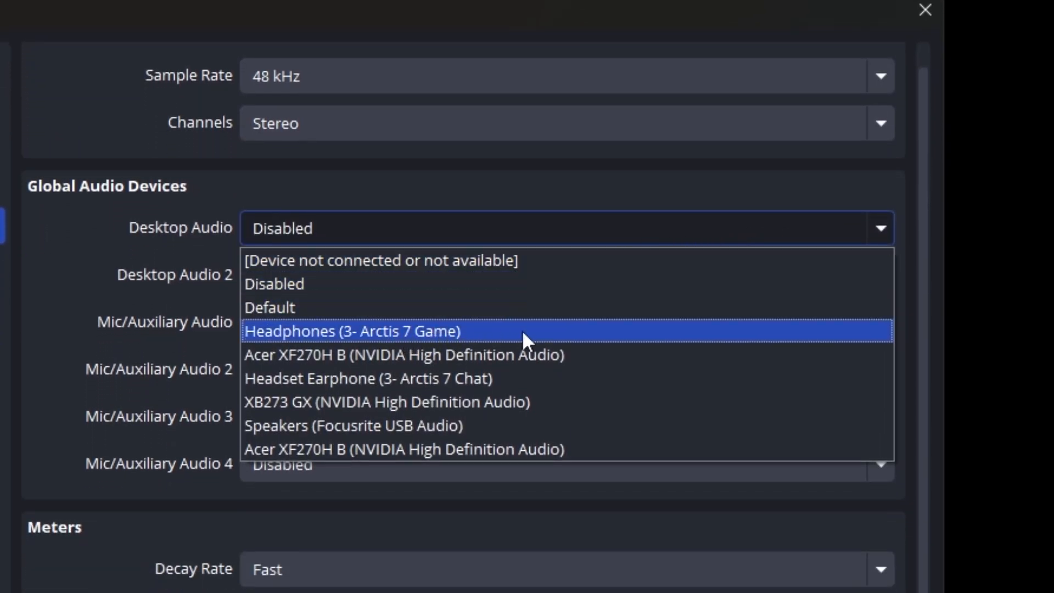
pyautogui.click(373, 332)
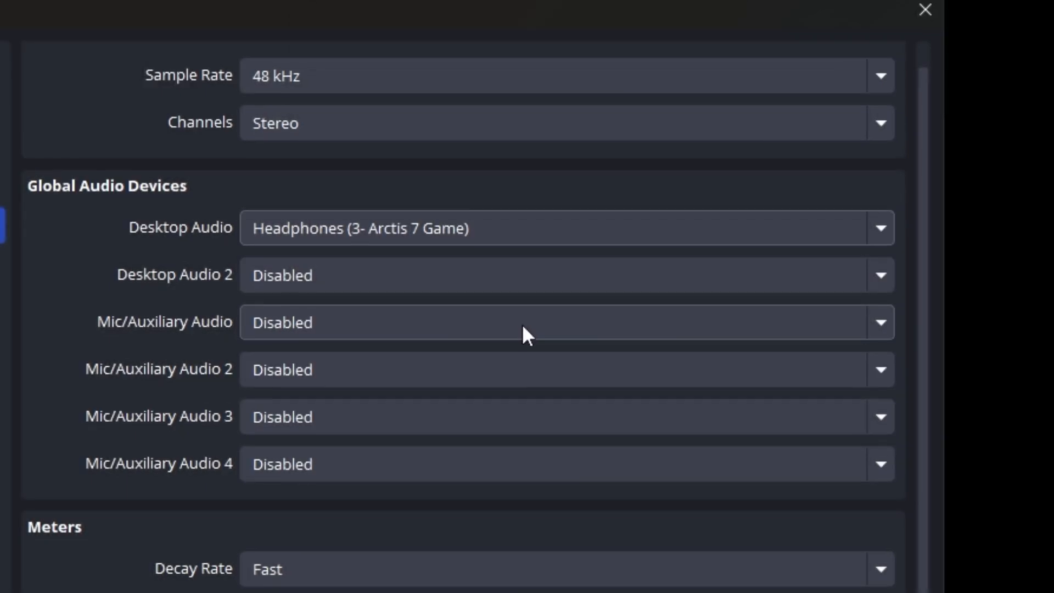
pyautogui.click(526, 338)
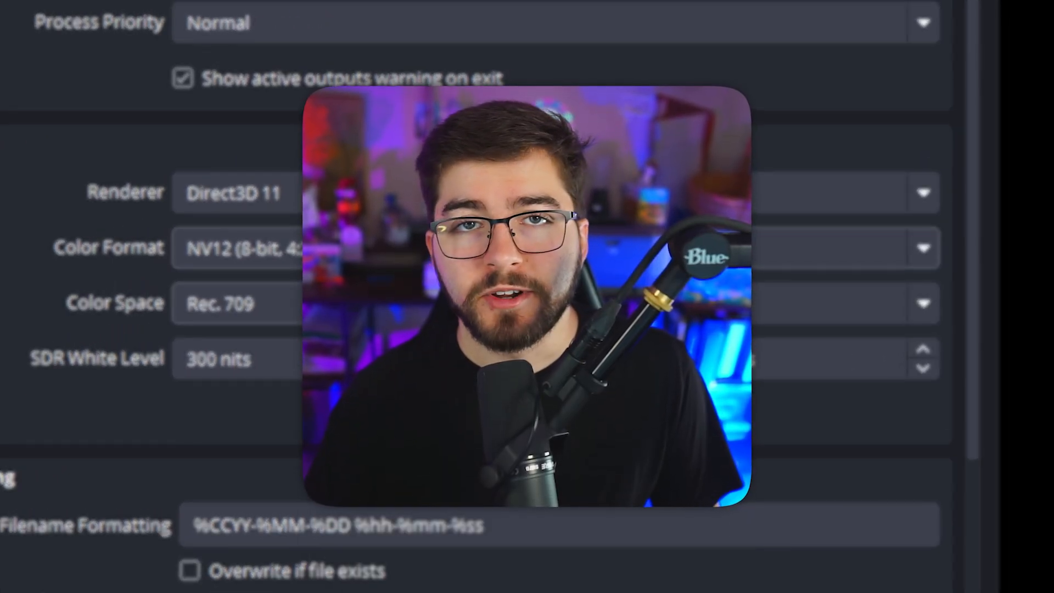
# - Keep the advanced video color space at Rec. 709
pyautogui.click(224, 303)
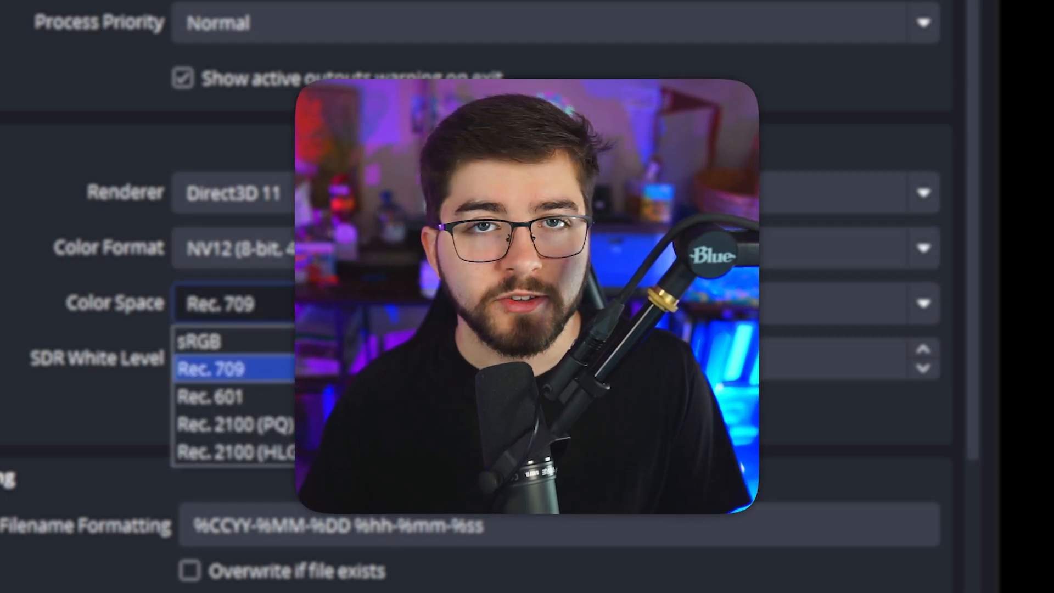